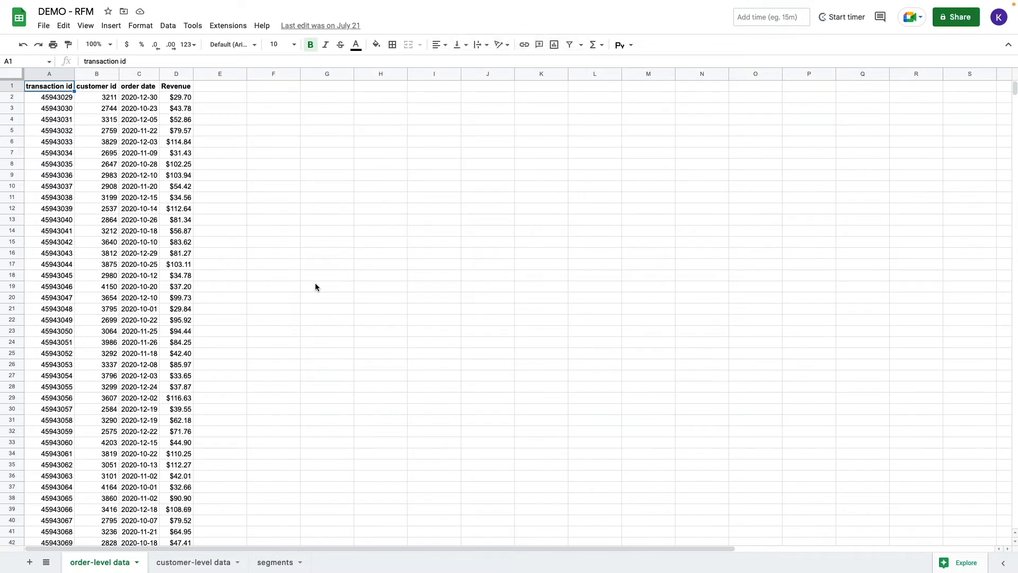
pyautogui.moveTo(238, 224)
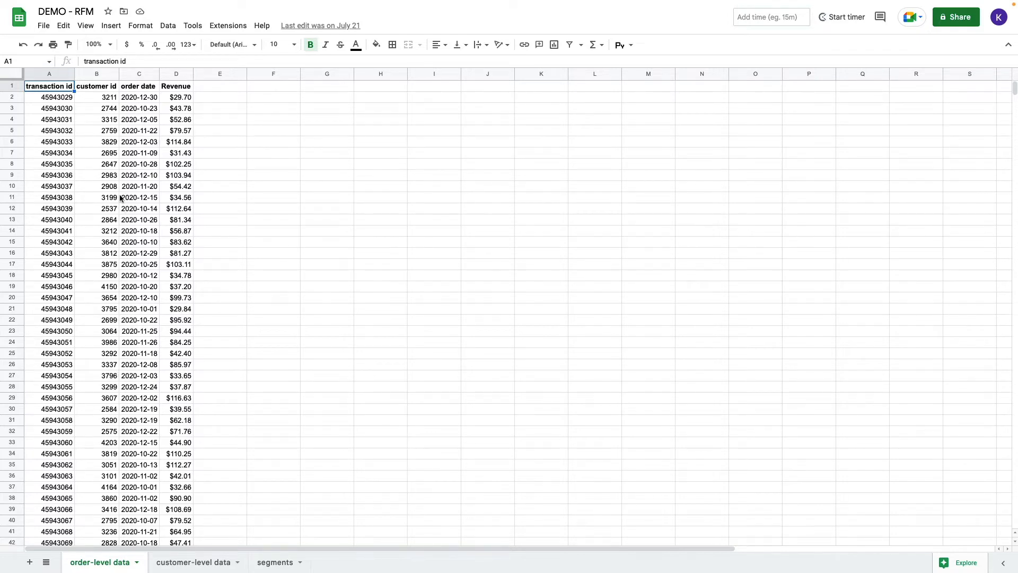
pyautogui.moveTo(124, 274)
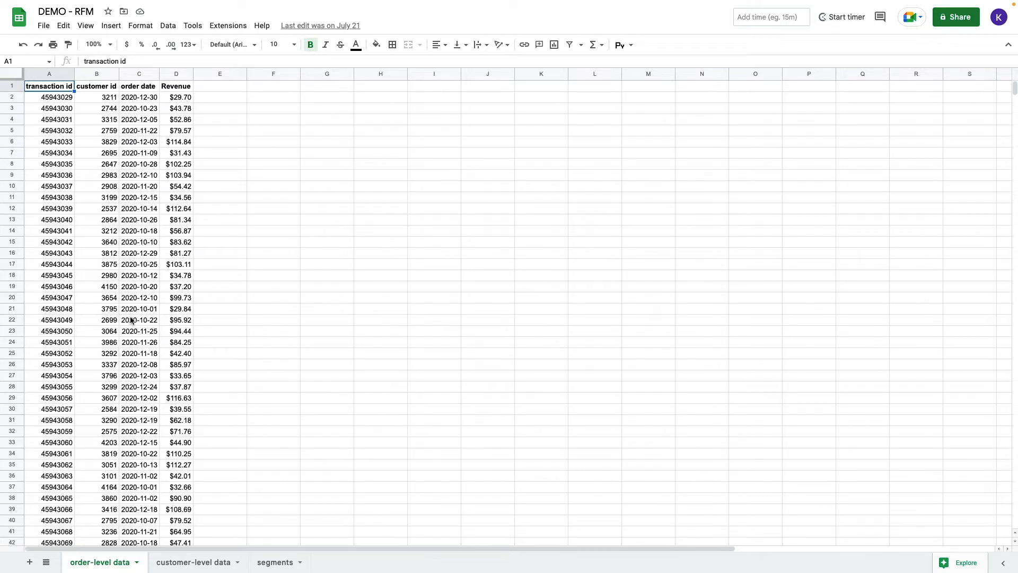
pyautogui.moveTo(82, 108)
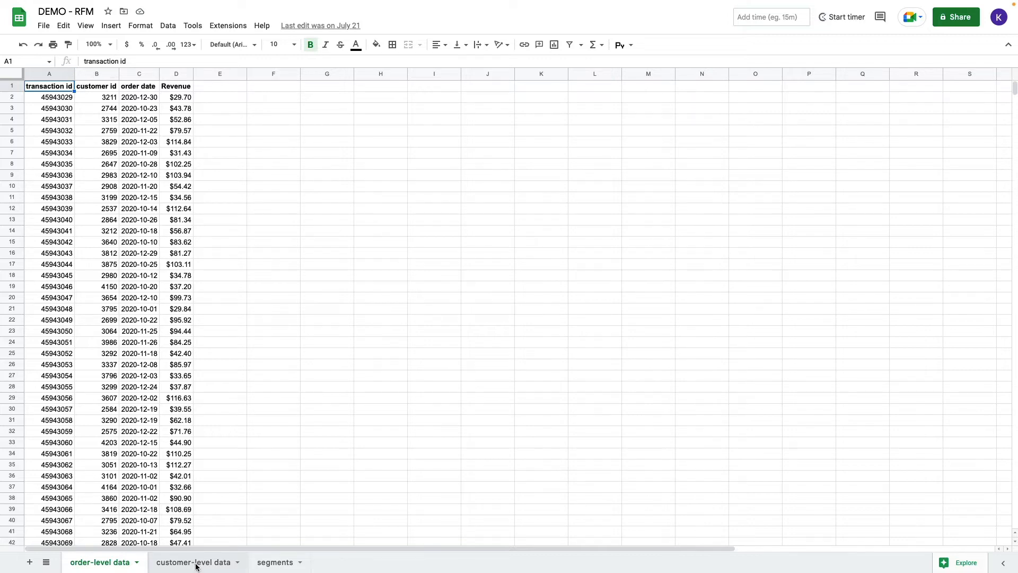
# Step: Show the customer-level data sheet and select customer 3898 in its pivot table
pyautogui.click(193, 562)
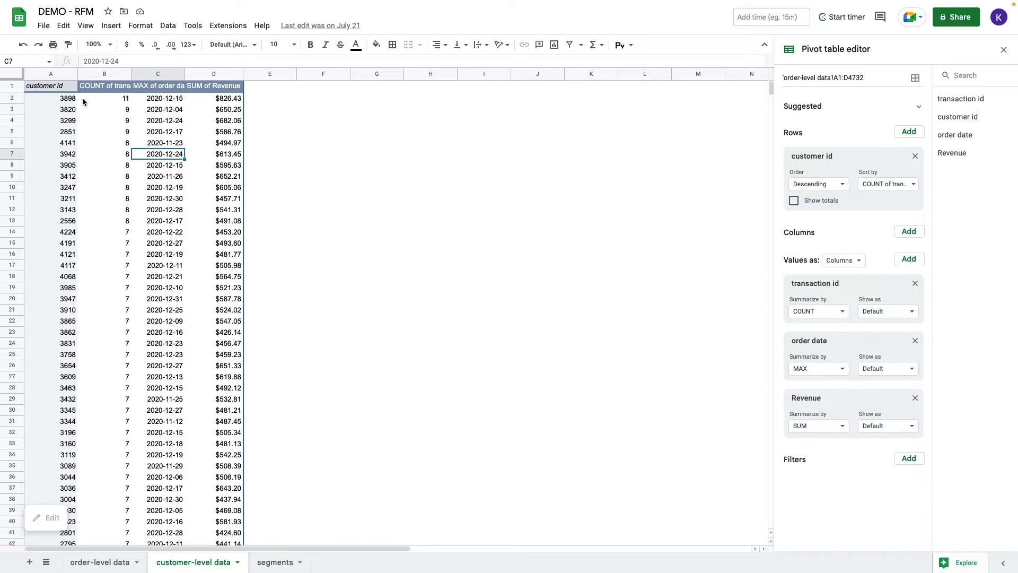
pyautogui.click(51, 98)
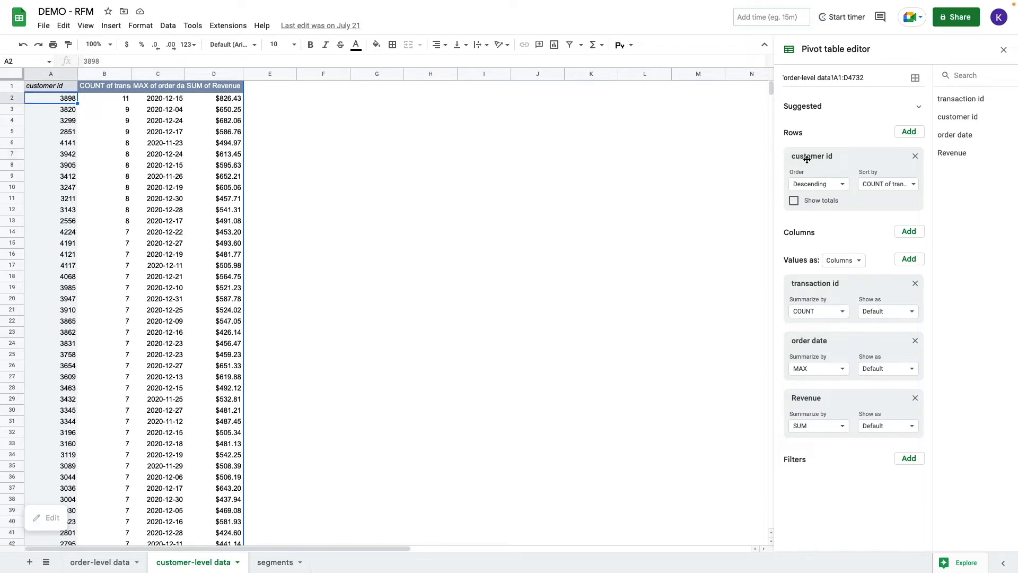
pyautogui.moveTo(824, 165)
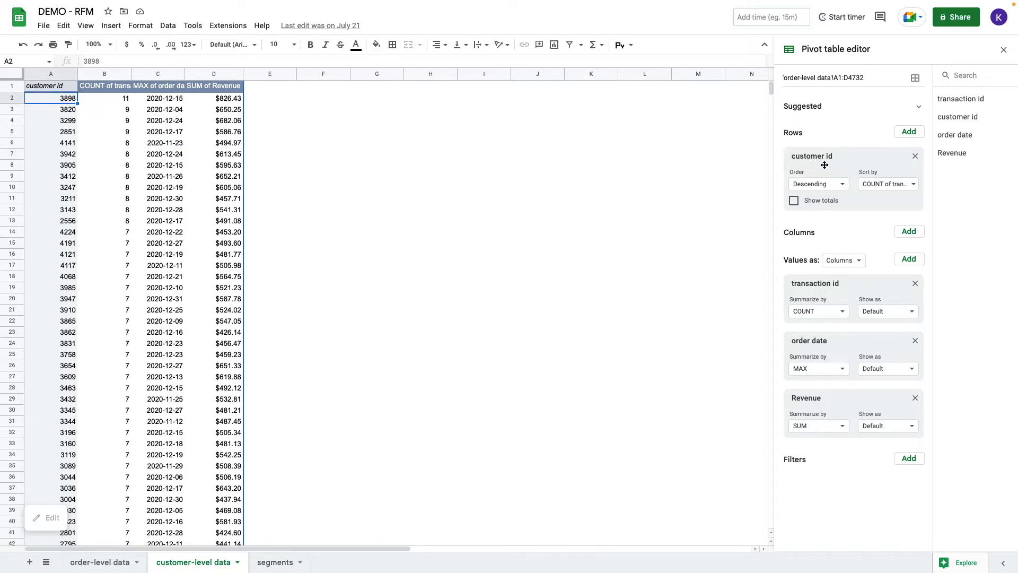
pyautogui.moveTo(810, 271)
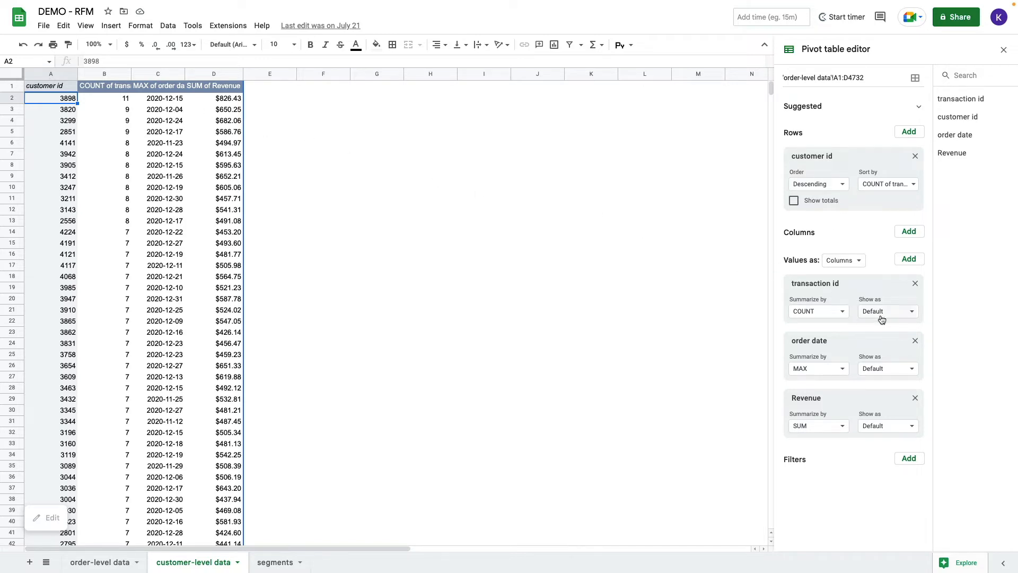
pyautogui.moveTo(832, 319)
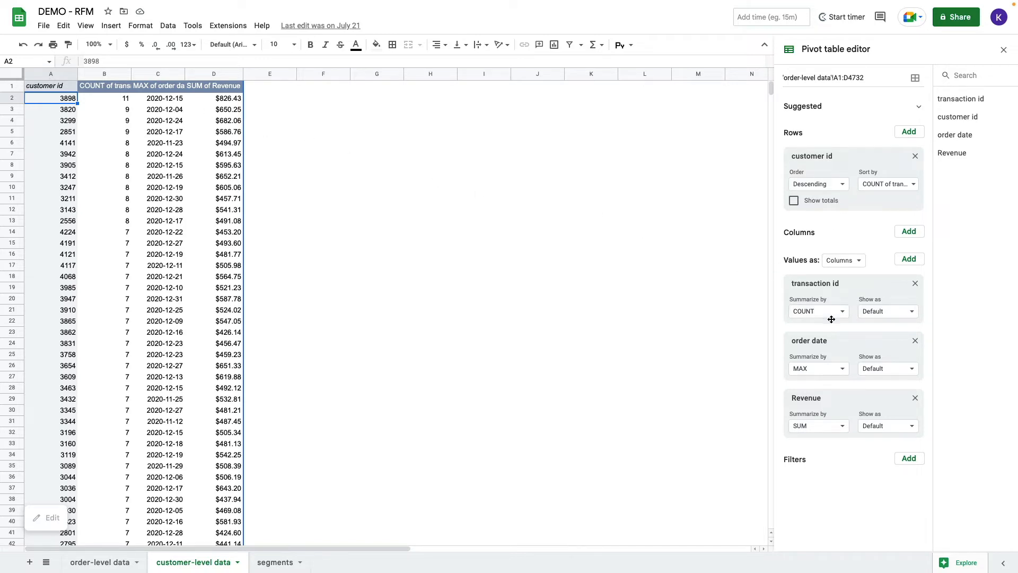
pyautogui.moveTo(812, 376)
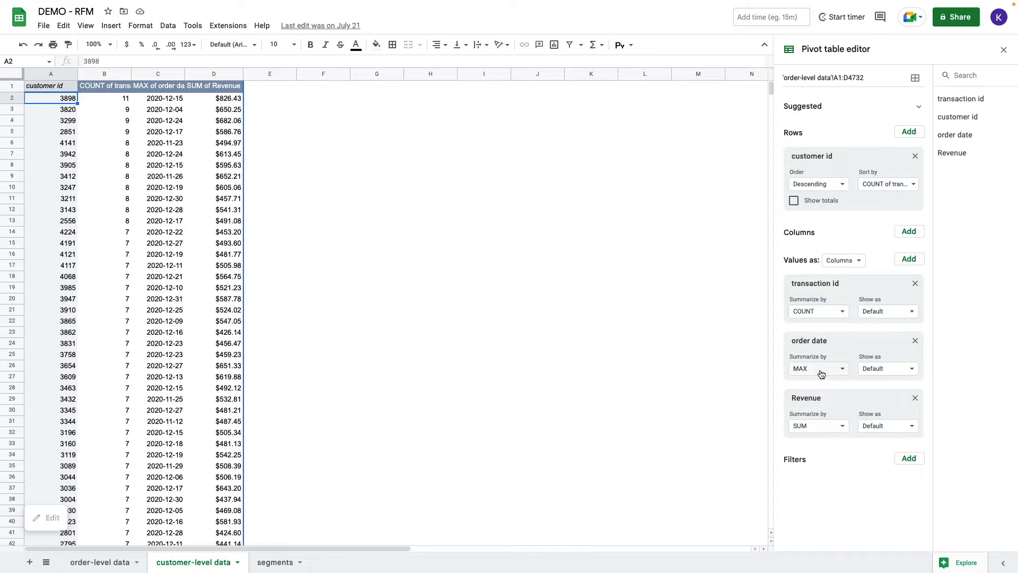
pyautogui.moveTo(821, 376)
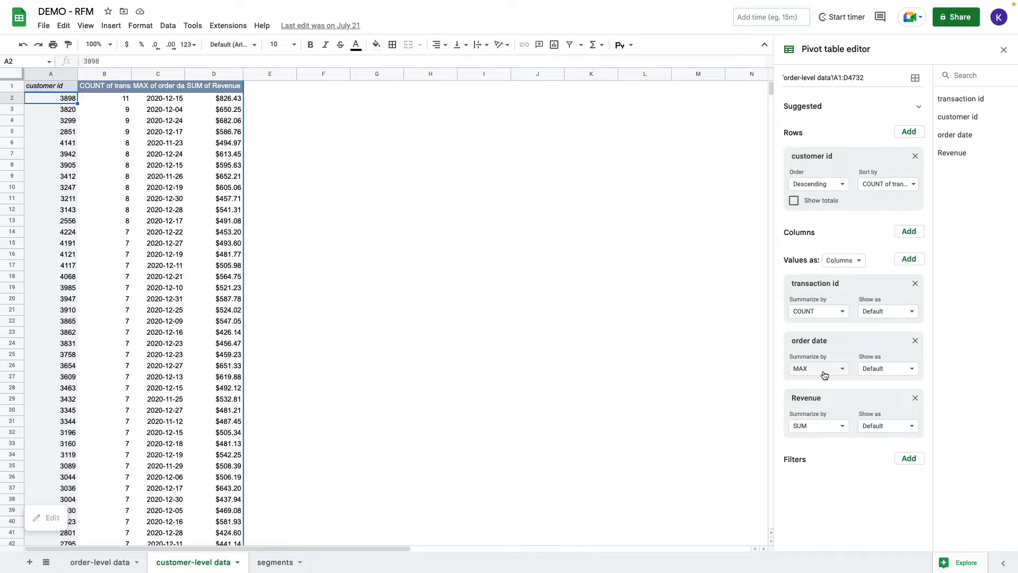
pyautogui.moveTo(828, 427)
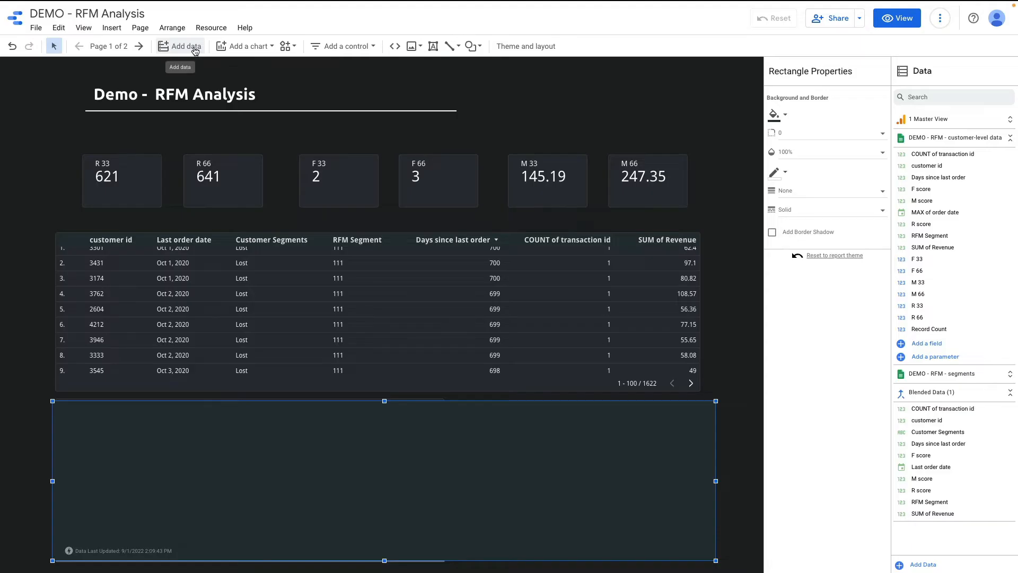
# Step: Dismiss the Add data panel and select the customer segment table to view its setup
pyautogui.click(185, 46)
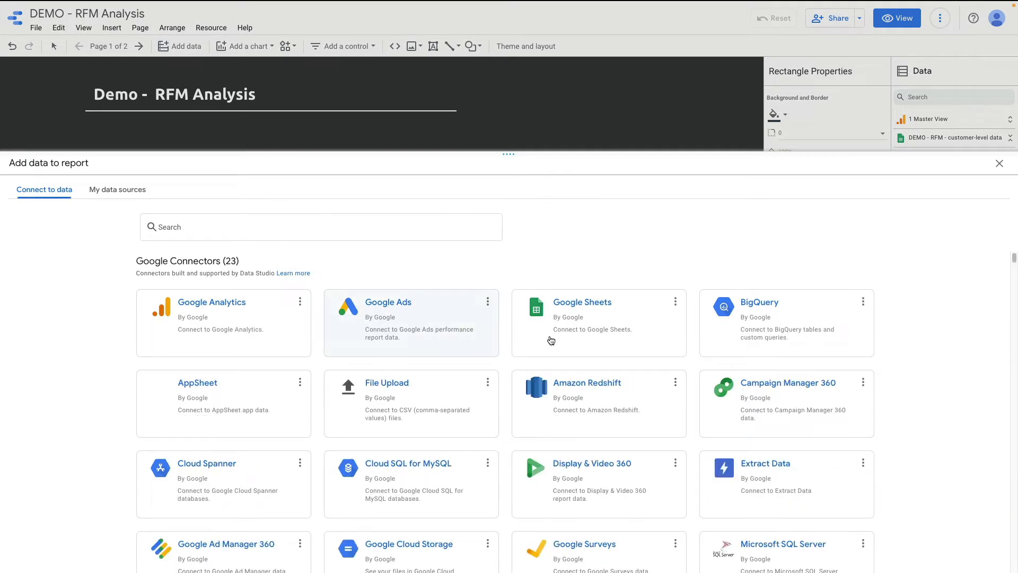
pyautogui.click(998, 163)
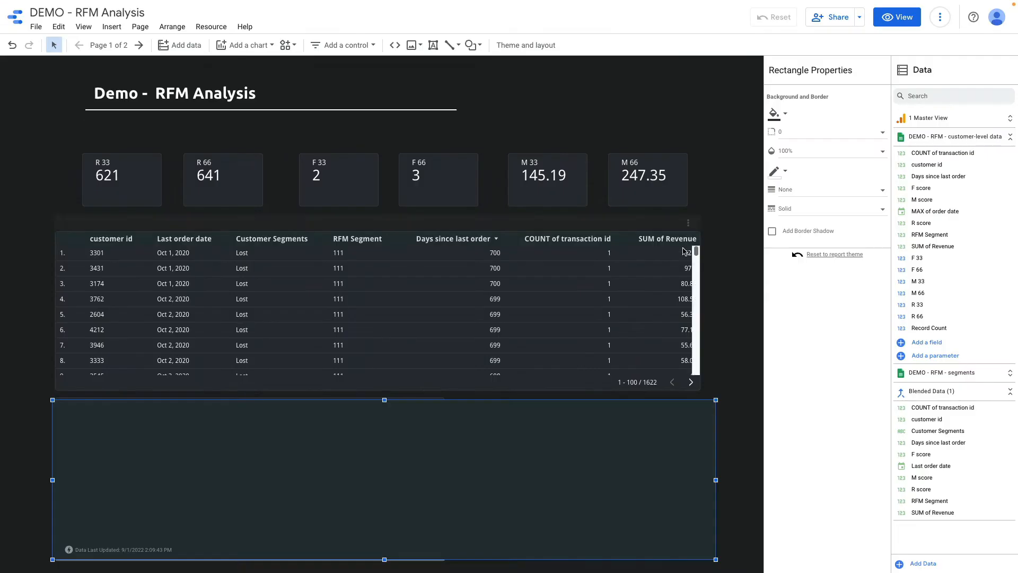
pyautogui.click(440, 276)
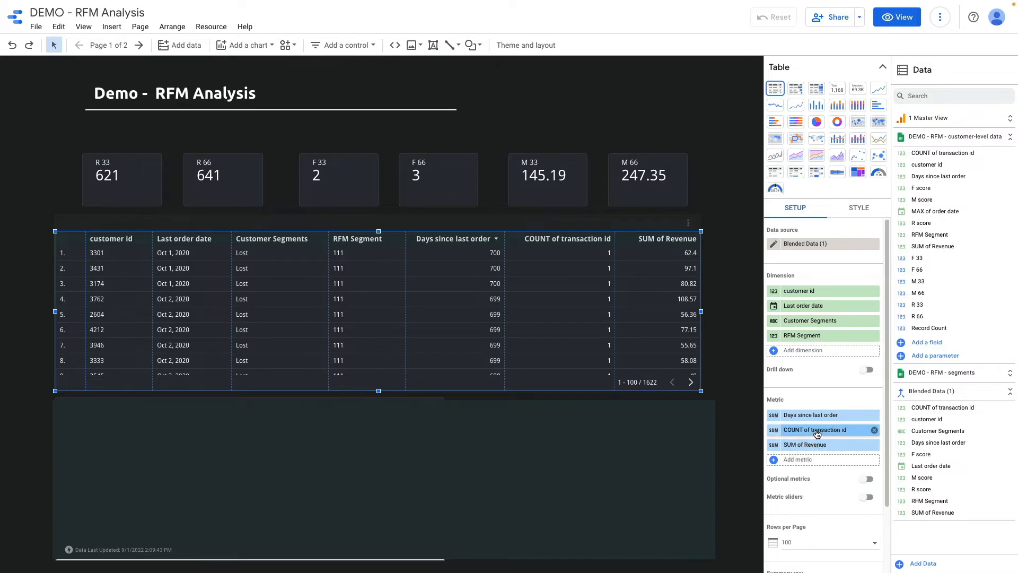
pyautogui.moveTo(820, 452)
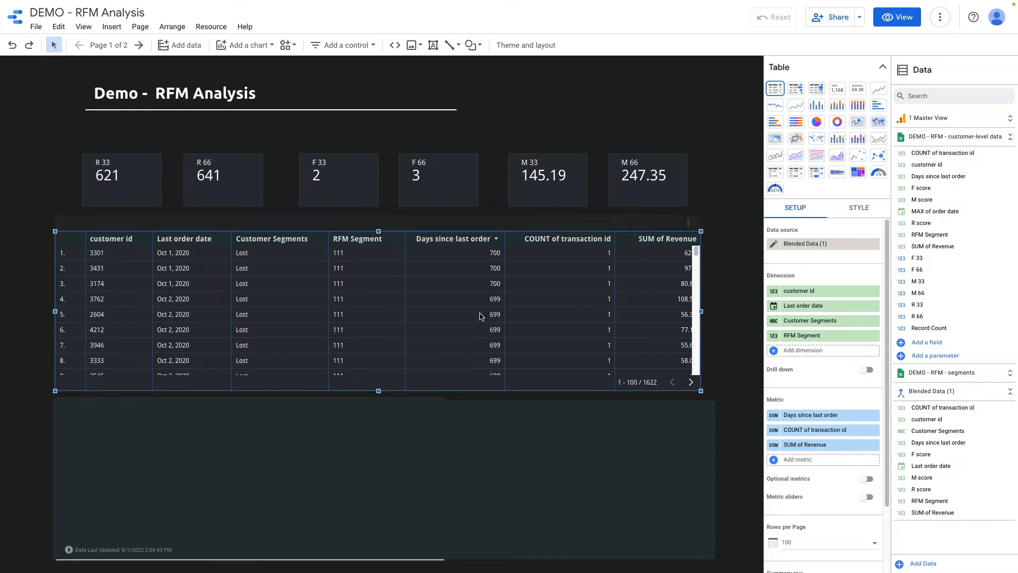
pyautogui.moveTo(435, 247)
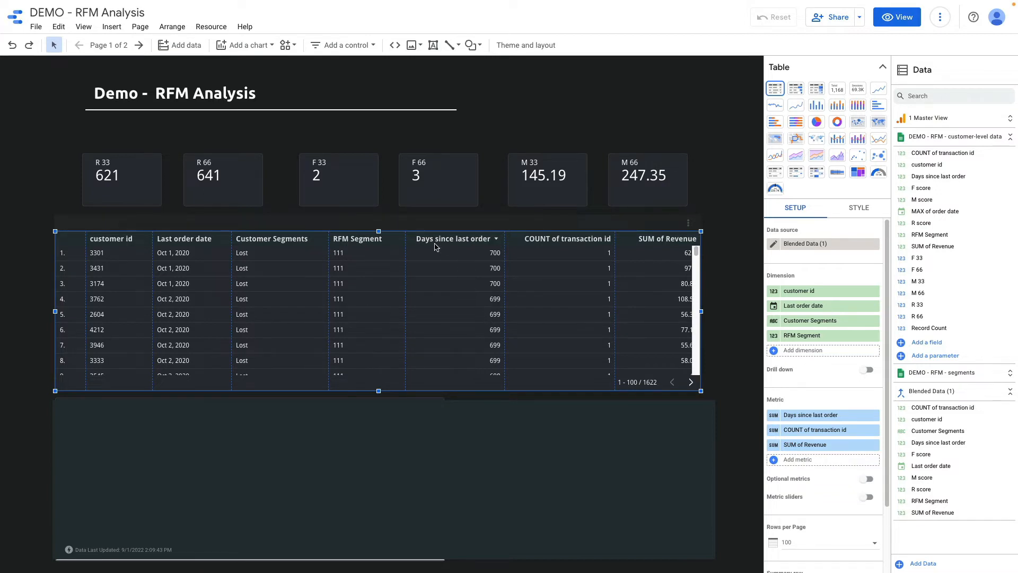
pyautogui.moveTo(572, 323)
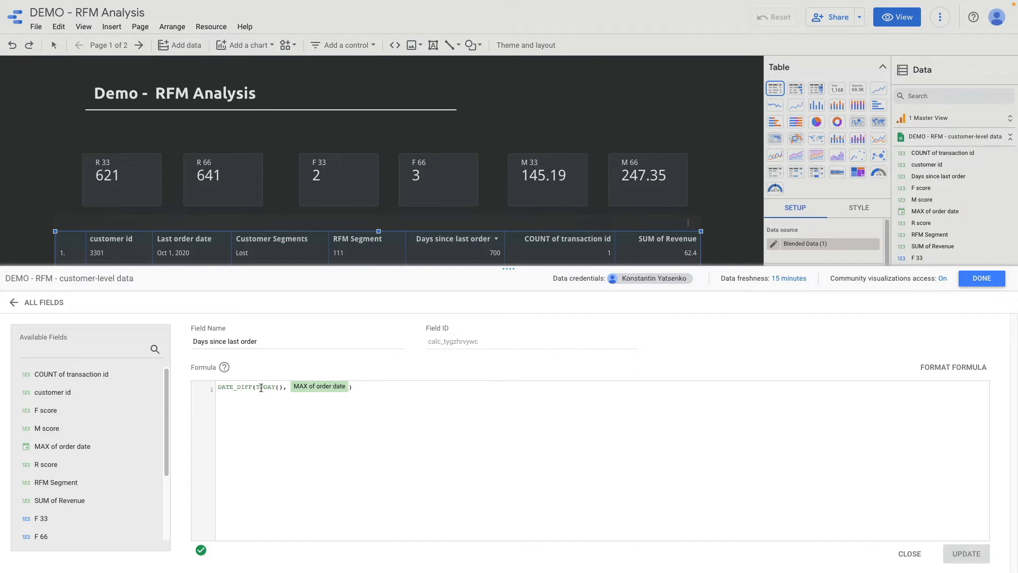
pyautogui.moveTo(315, 391)
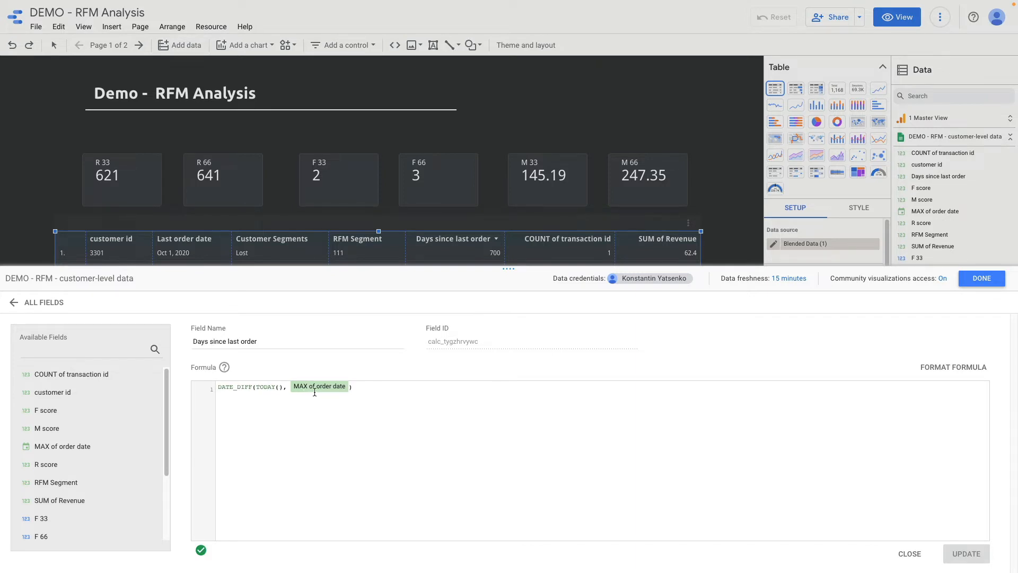
pyautogui.click(909, 553)
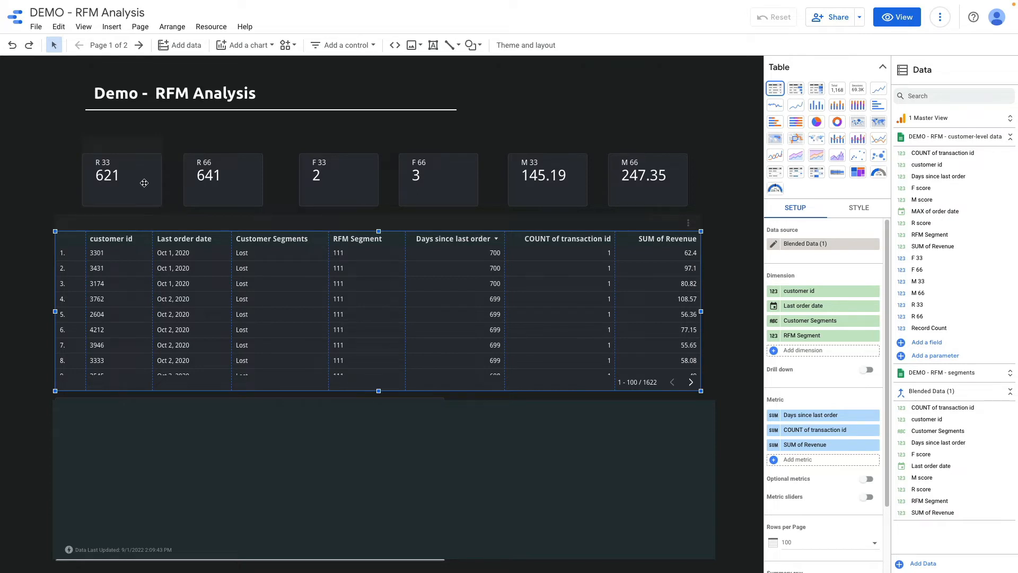
# Step: Inspect the R 33 scorecard and the F 33 transaction-count percentile formula
pyautogui.click(121, 175)
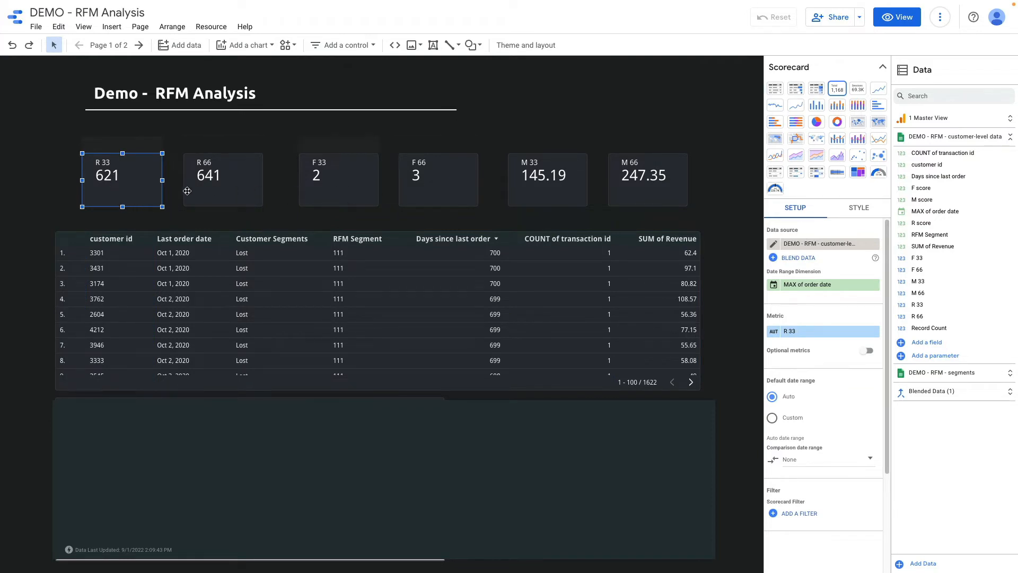
pyautogui.moveTo(781, 278)
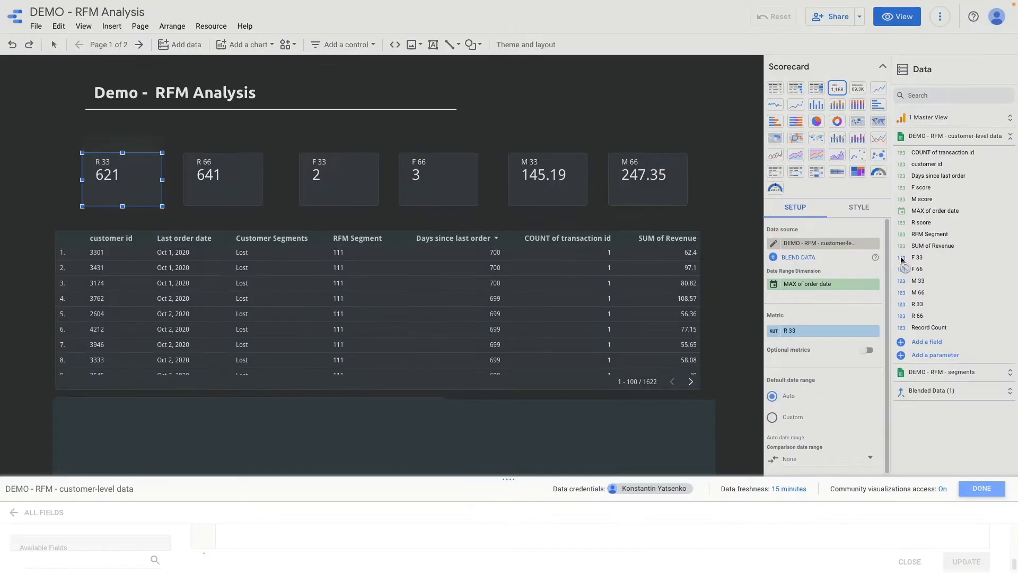
pyautogui.click(916, 257)
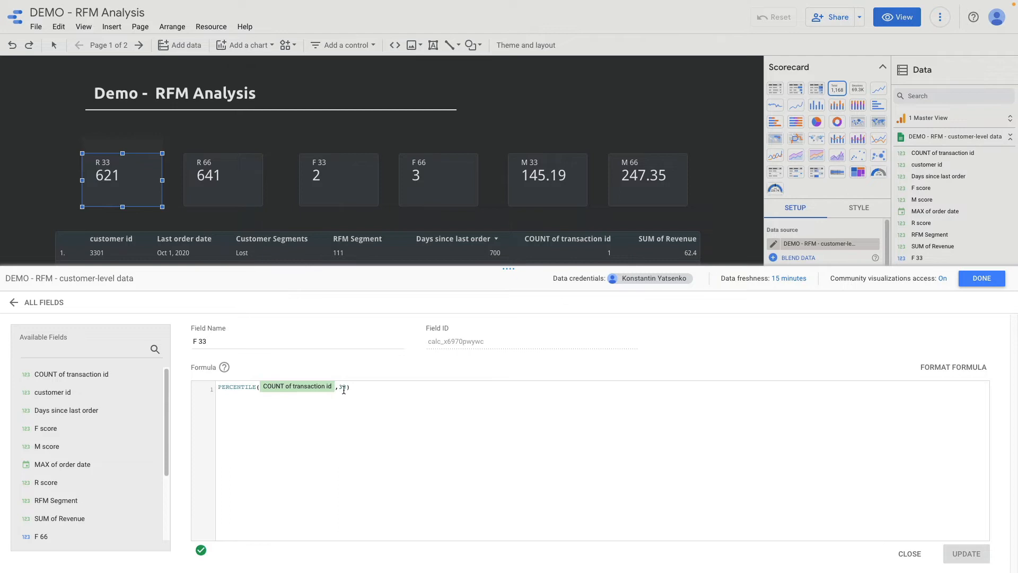
pyautogui.click(908, 553)
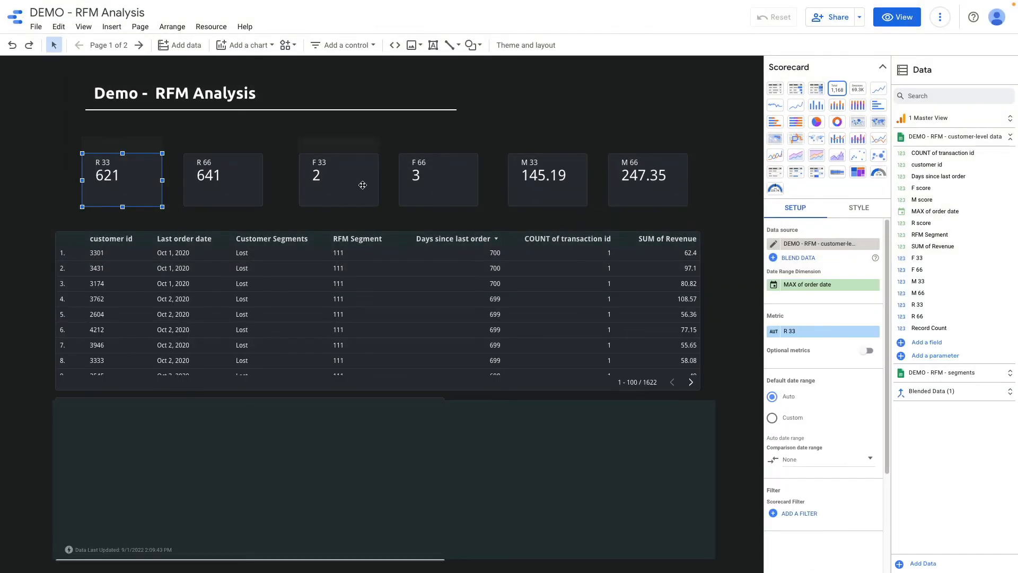
pyautogui.click(338, 180)
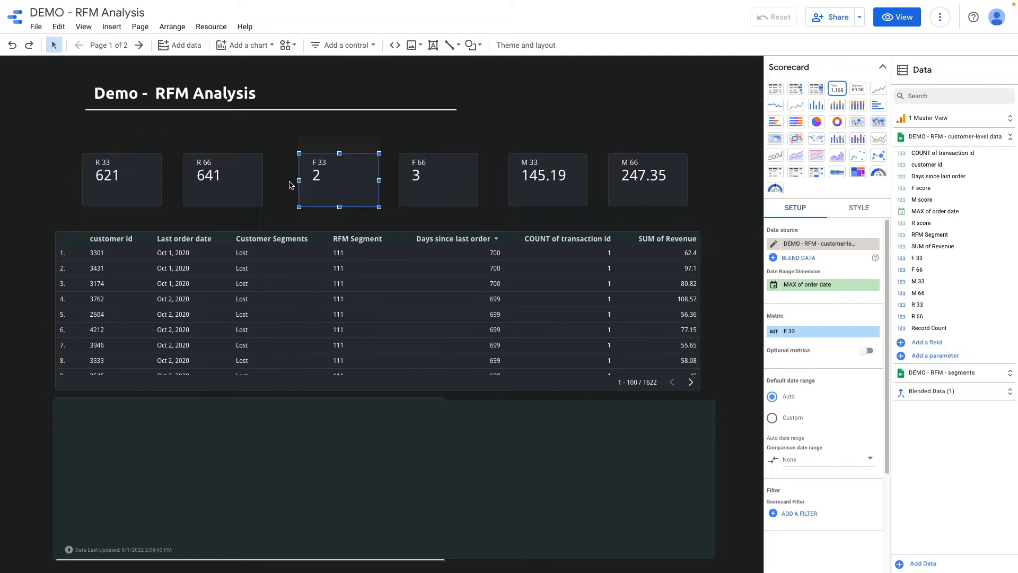
pyautogui.moveTo(288, 185)
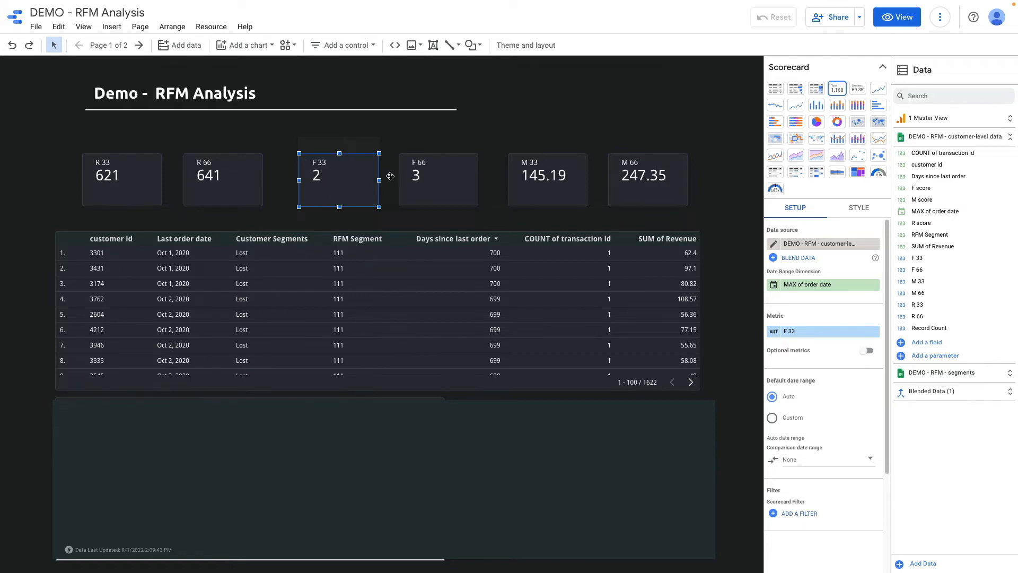
pyautogui.moveTo(515, 162)
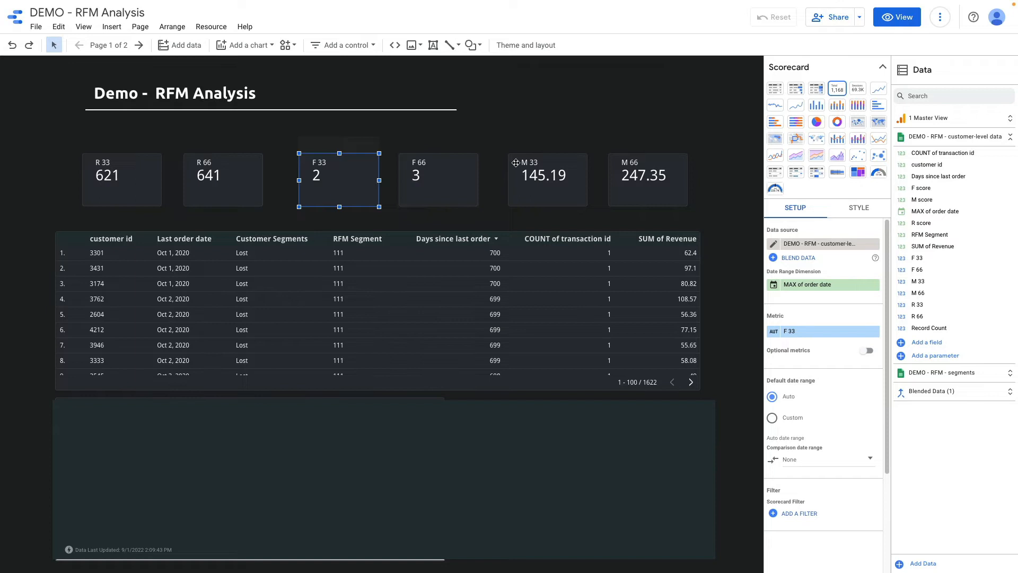
pyautogui.moveTo(495, 197)
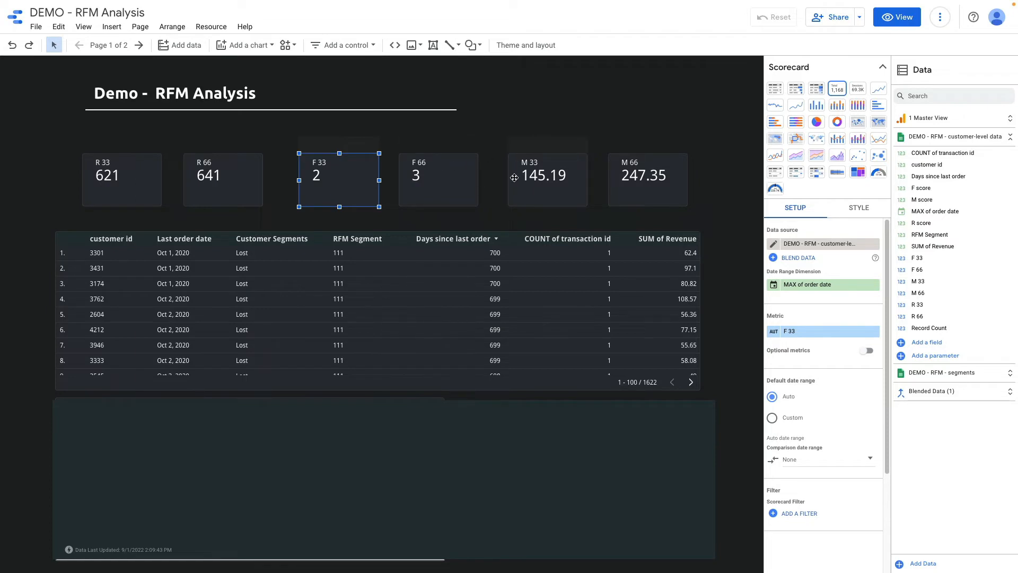
pyautogui.moveTo(528, 188)
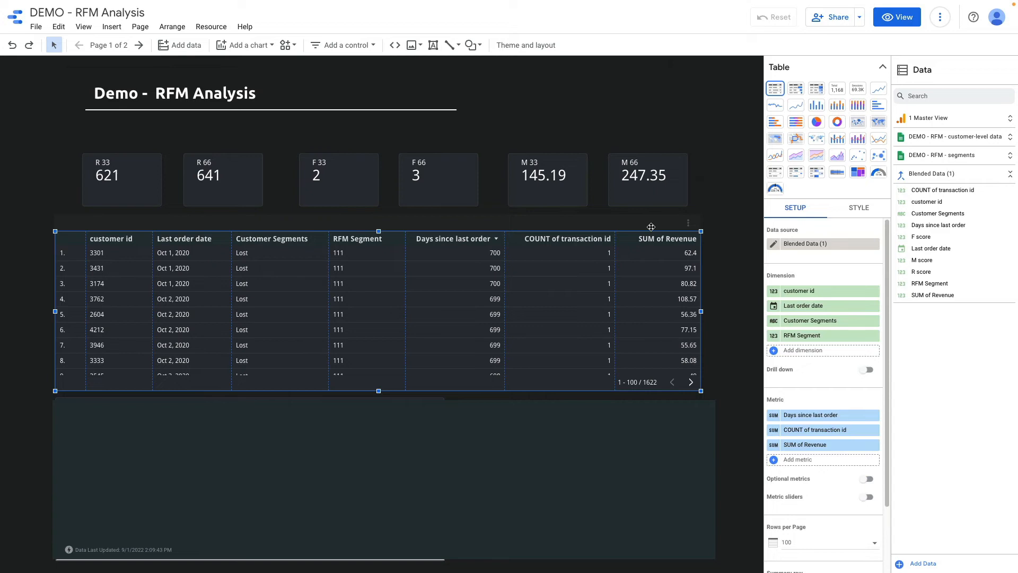
pyautogui.moveTo(810, 355)
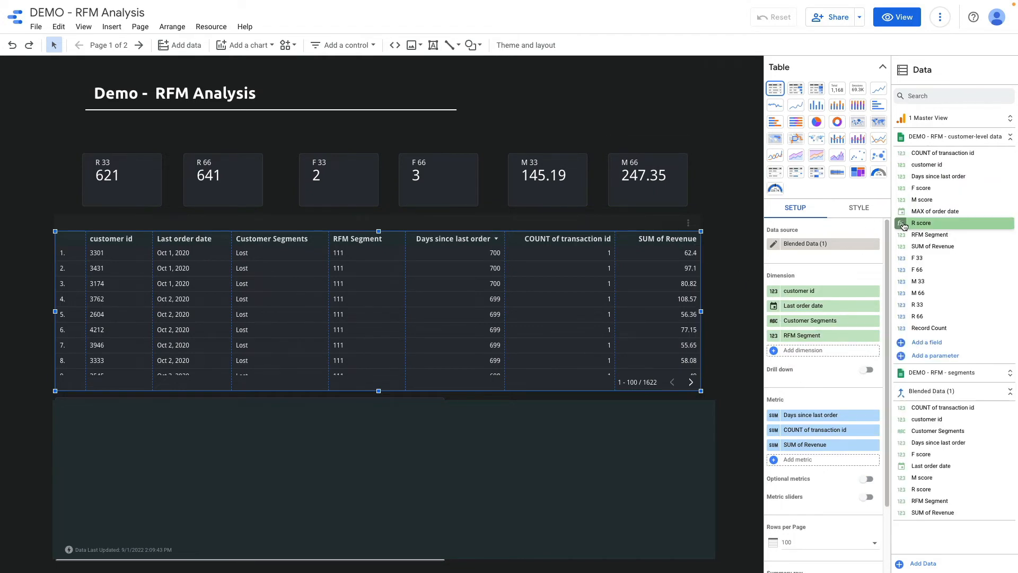
# Step: Edit the R score calculated field's thresholds to the recency percentile 621
pyautogui.click(902, 222)
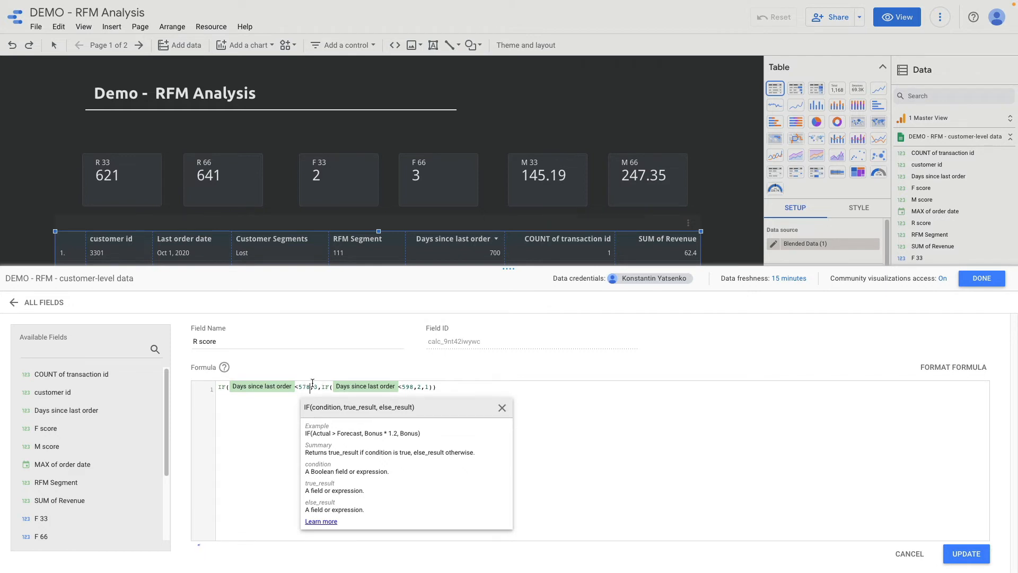
pyautogui.write('5')
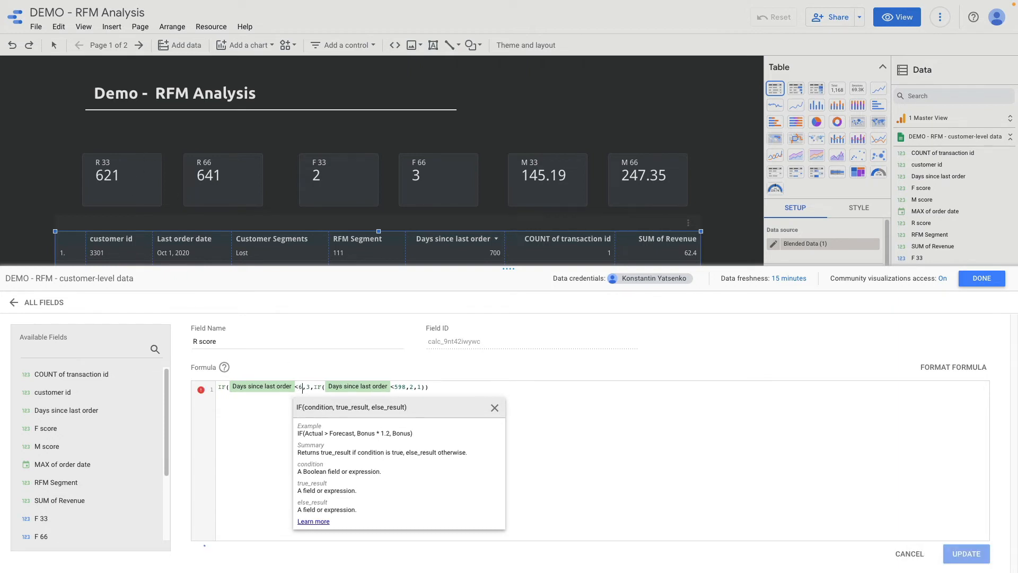
pyautogui.write('621')
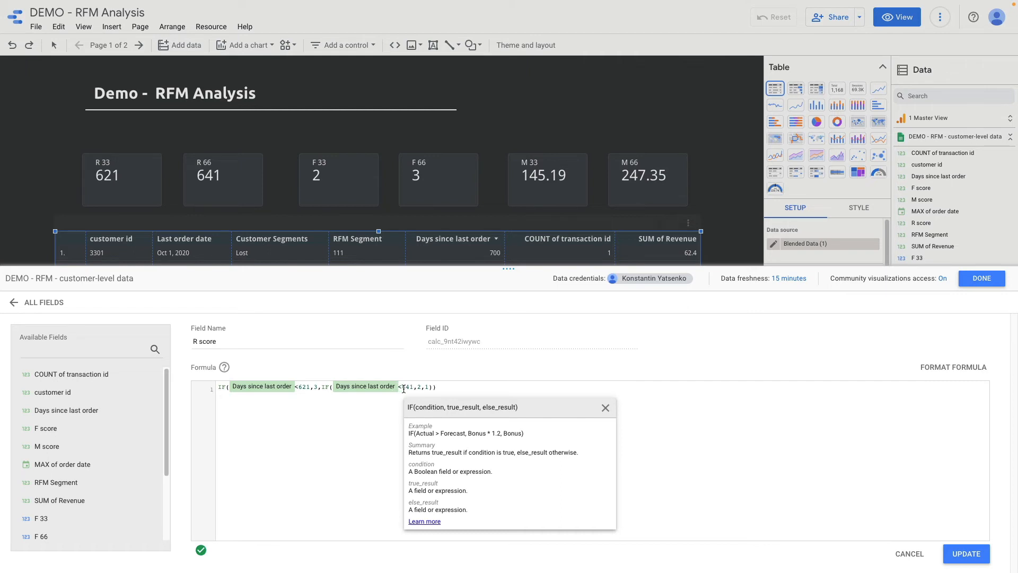
pyautogui.moveTo(405, 387)
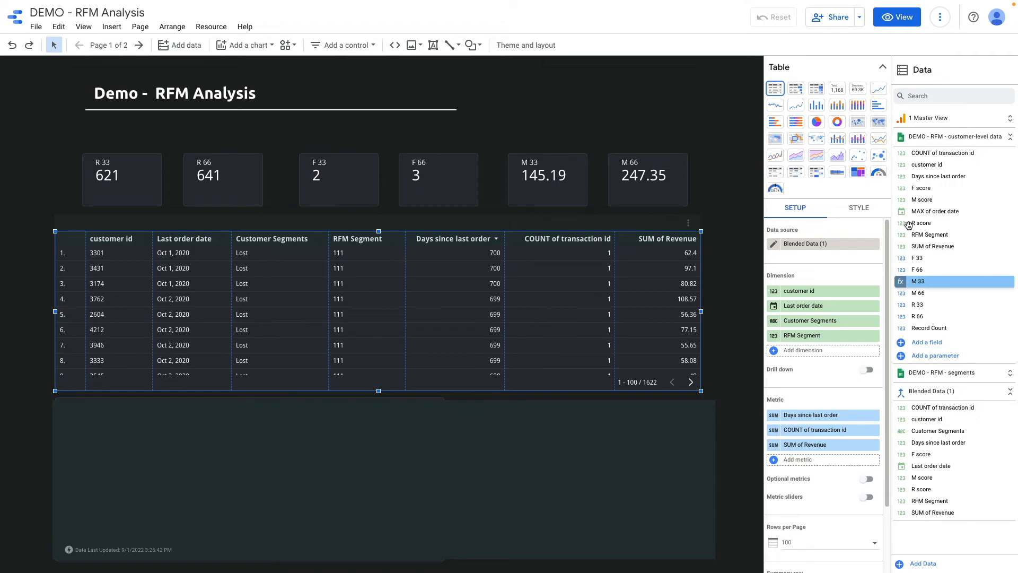
pyautogui.moveTo(920, 188)
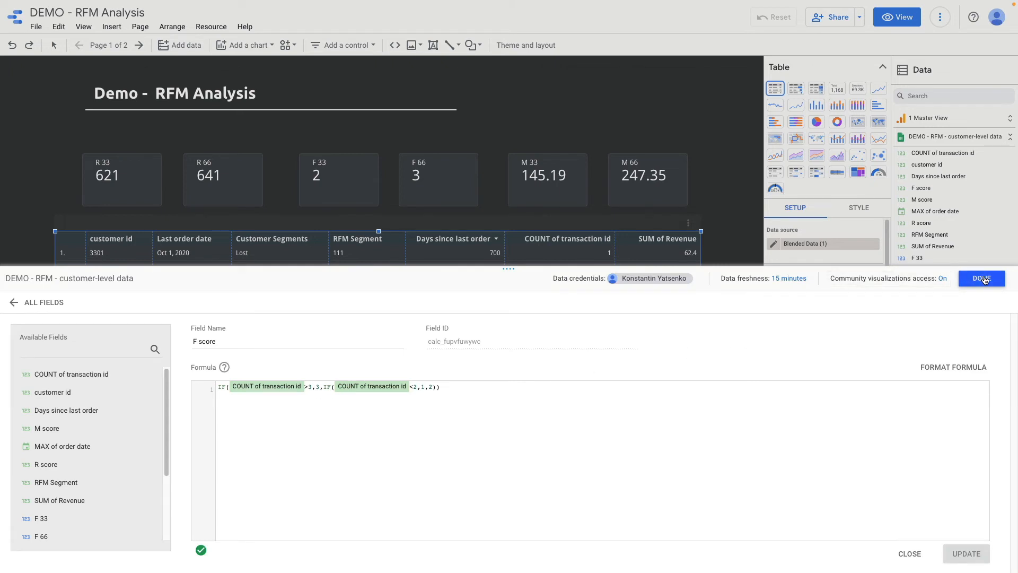
# Step: Finish editing the data source fields after reviewing the F score formula
pyautogui.click(981, 278)
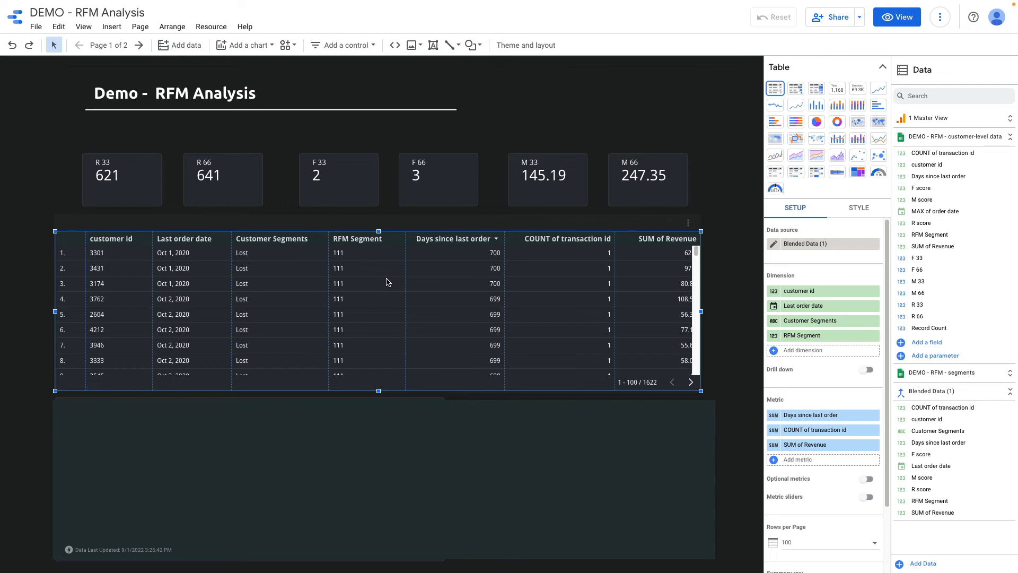
pyautogui.moveTo(365, 251)
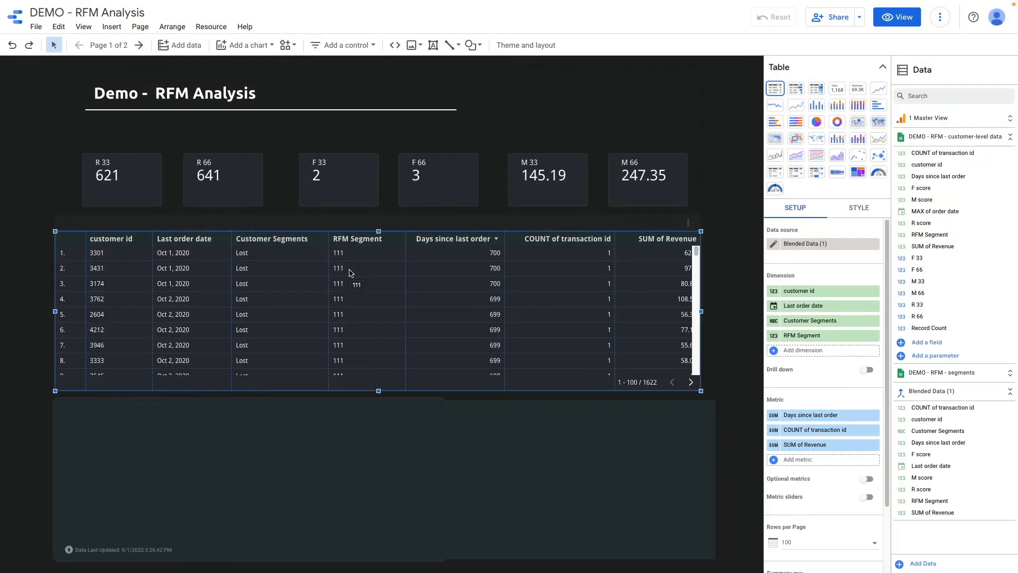
pyautogui.moveTo(366, 269)
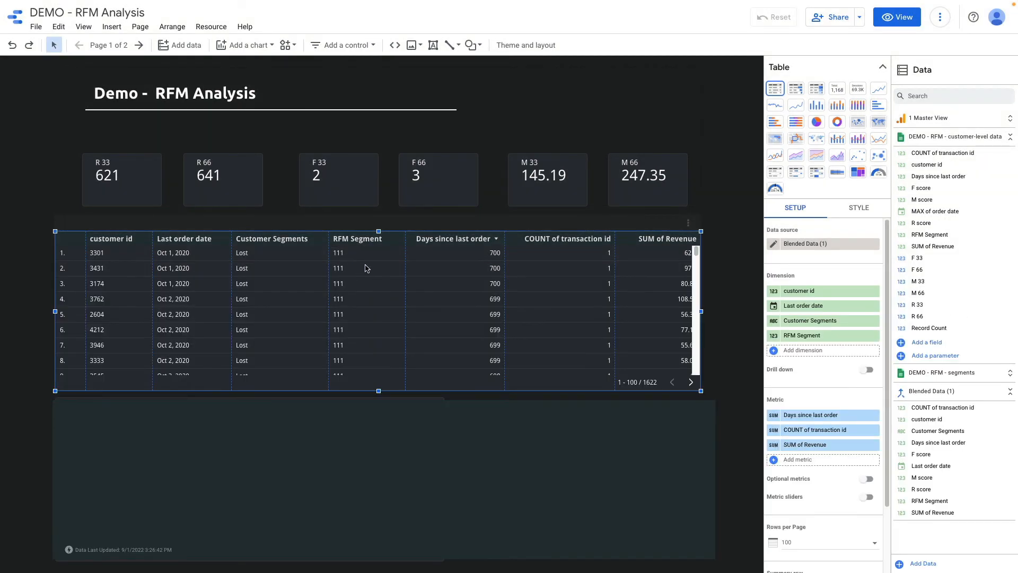
pyautogui.moveTo(269, 281)
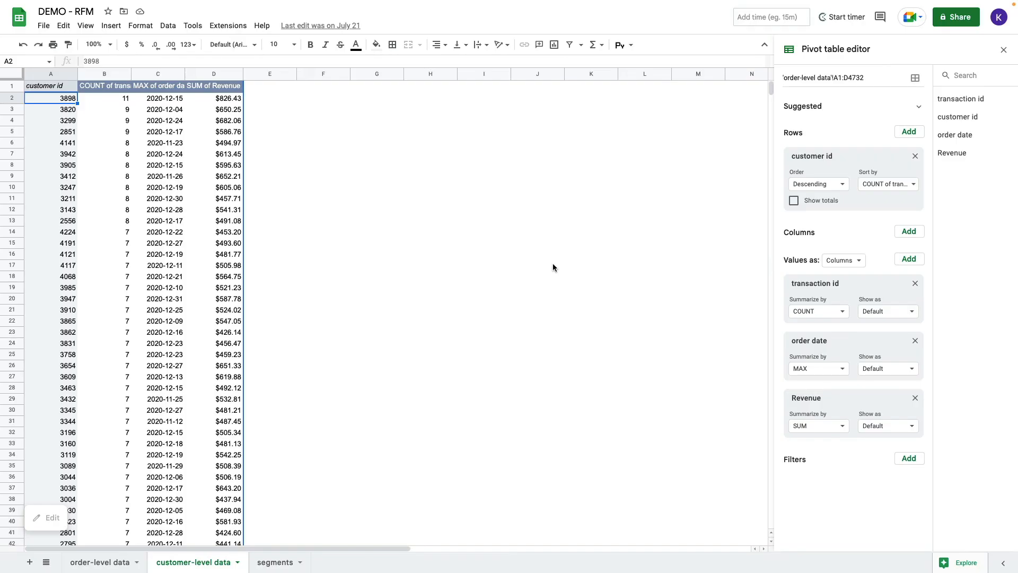
pyautogui.click(275, 561)
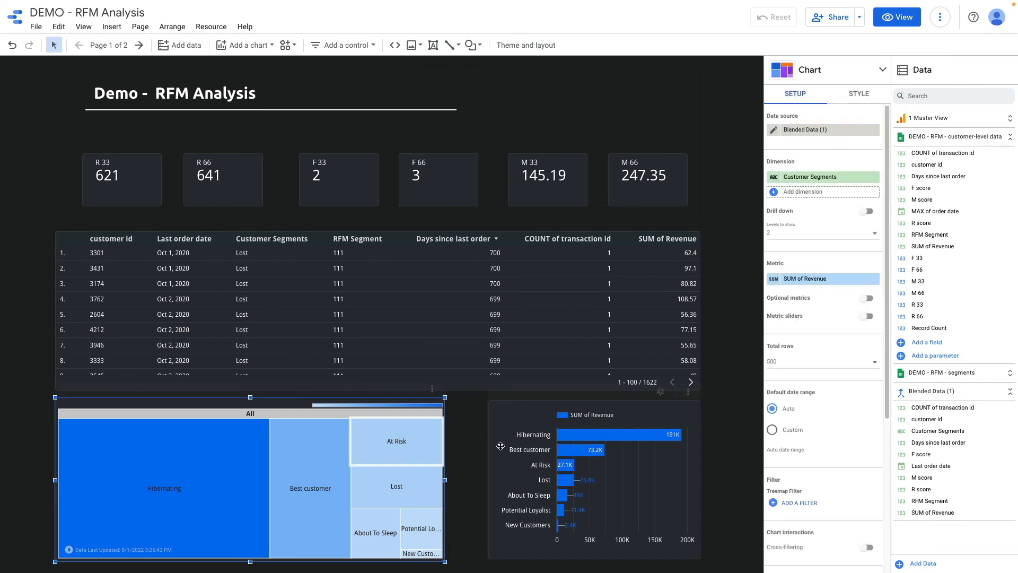
pyautogui.moveTo(479, 456)
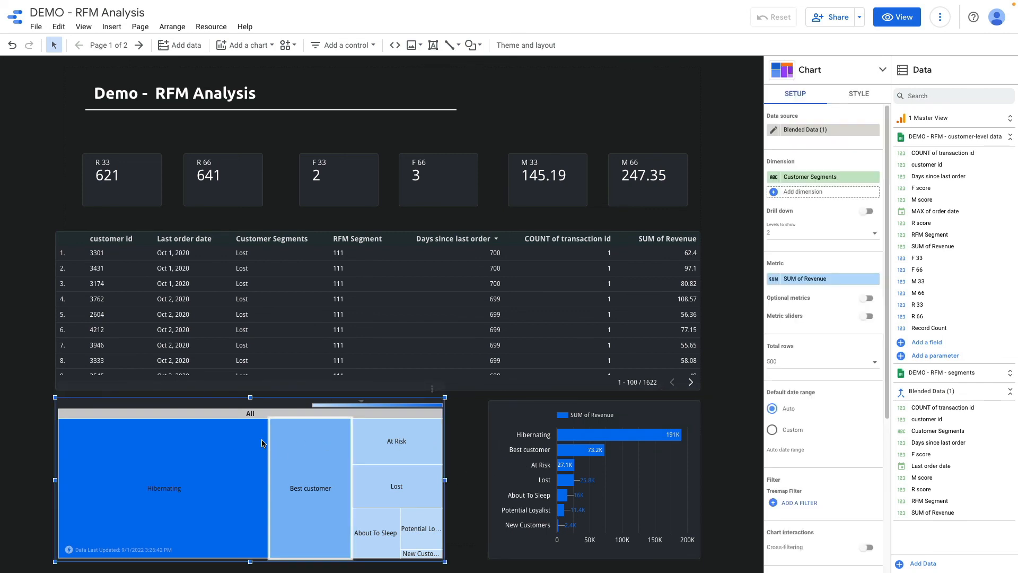
pyautogui.moveTo(266, 150)
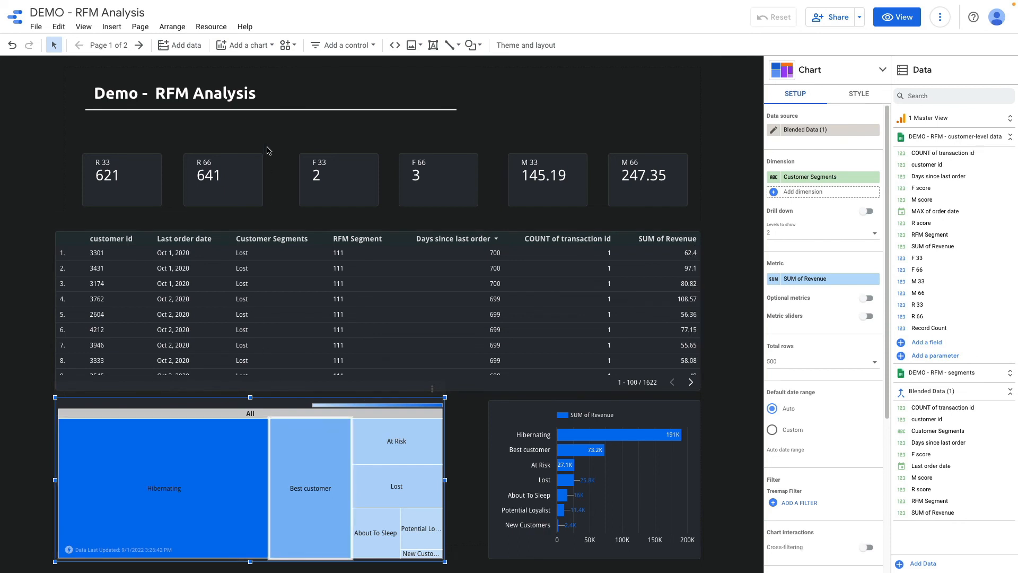
pyautogui.click(243, 44)
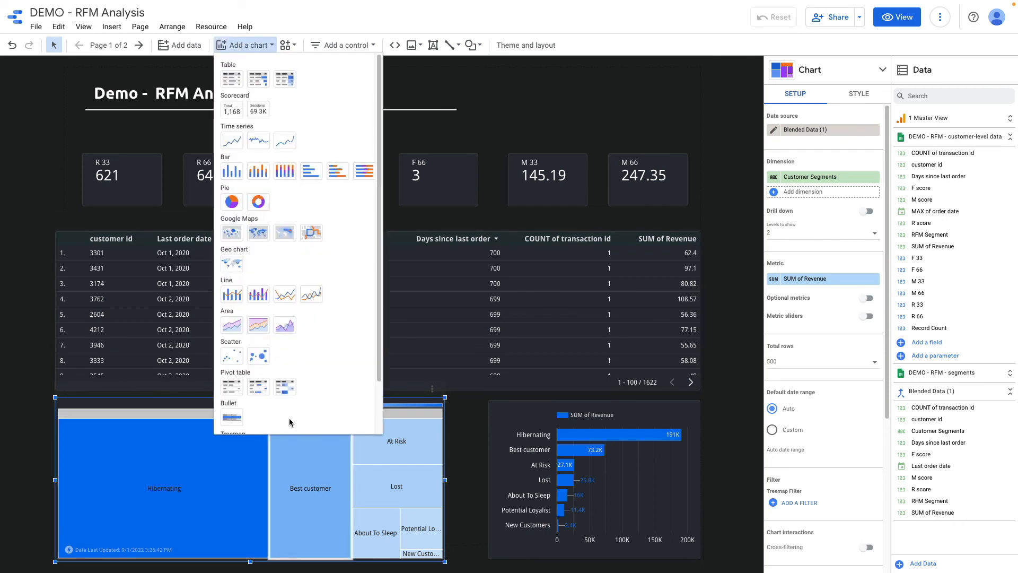
pyautogui.scroll(-3)
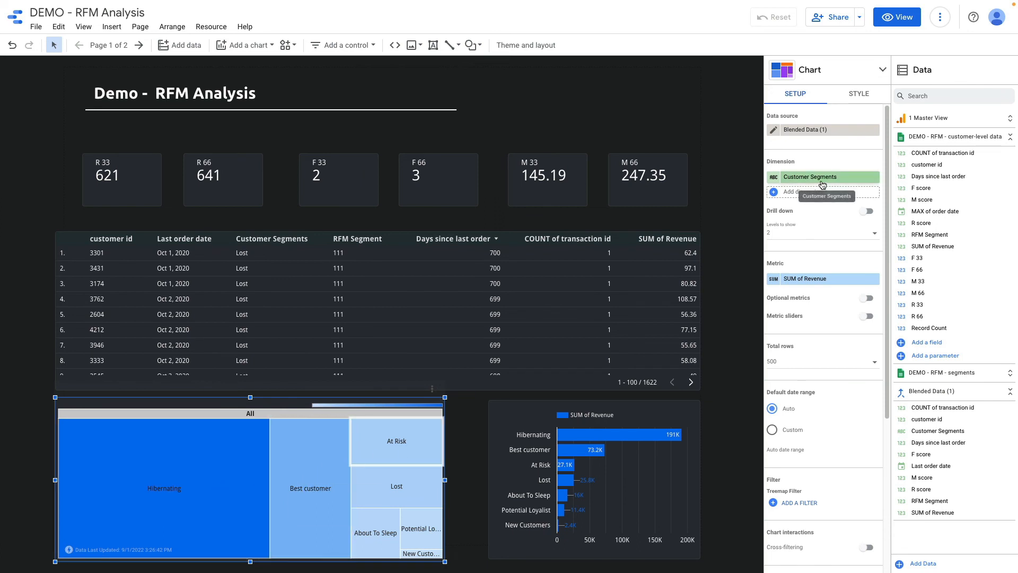
pyautogui.moveTo(824, 278)
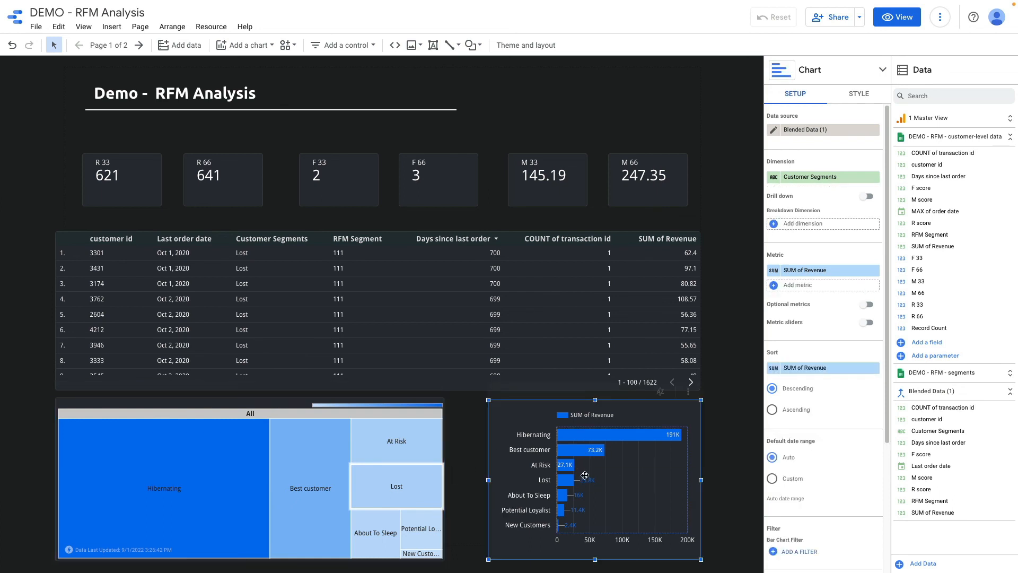
pyautogui.moveTo(577, 451)
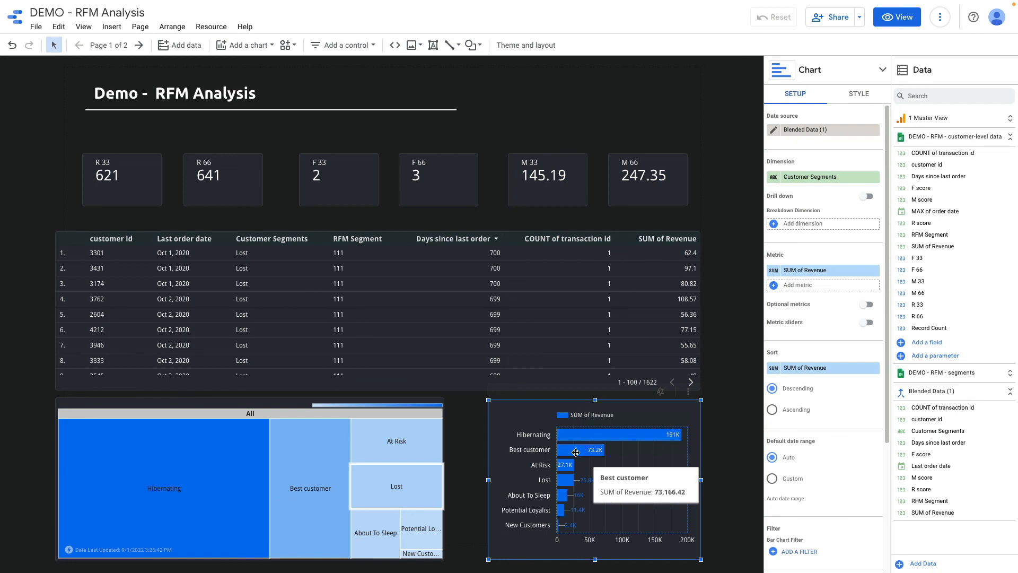
pyautogui.moveTo(512, 514)
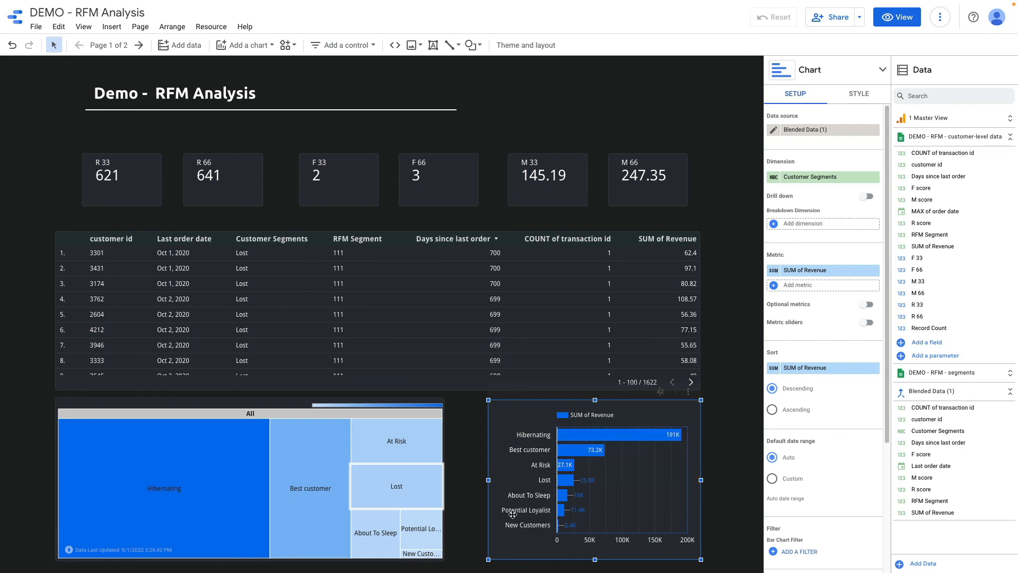